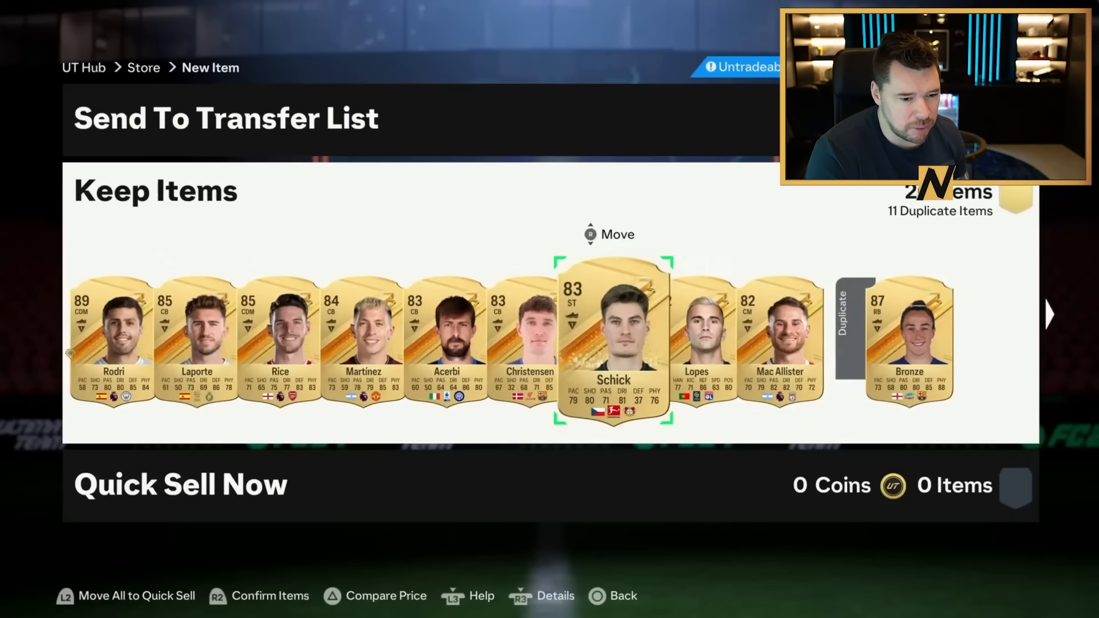
Dismiss the incoming party invite and continue to the next pack's keep list.
{"action": "key", "text": "PS"}
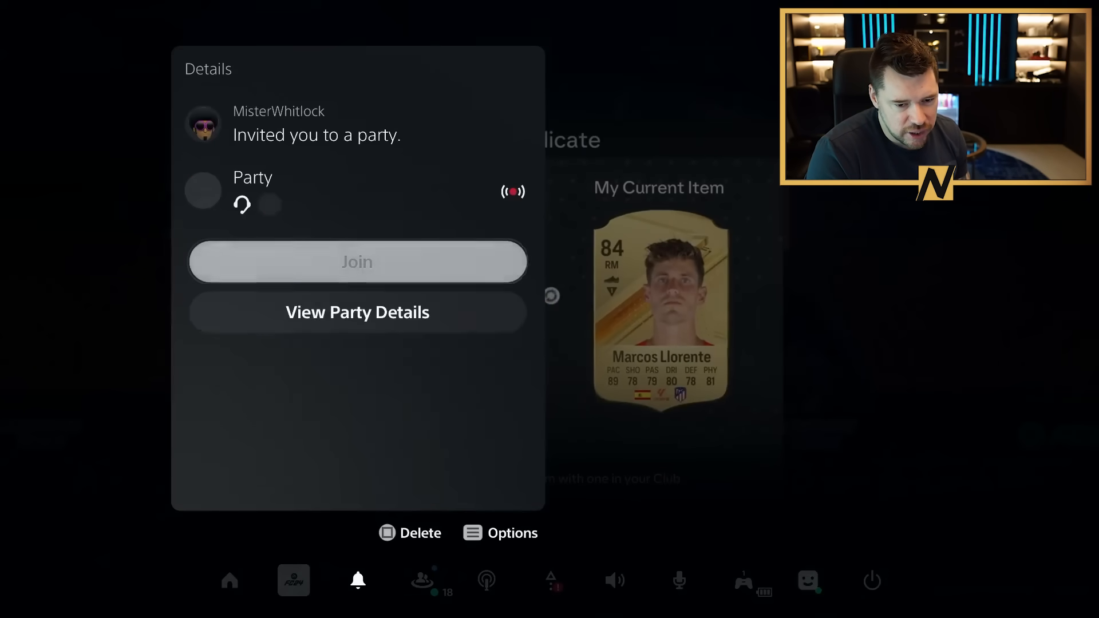
{"action": "left_click", "coordinate": [357, 261]}
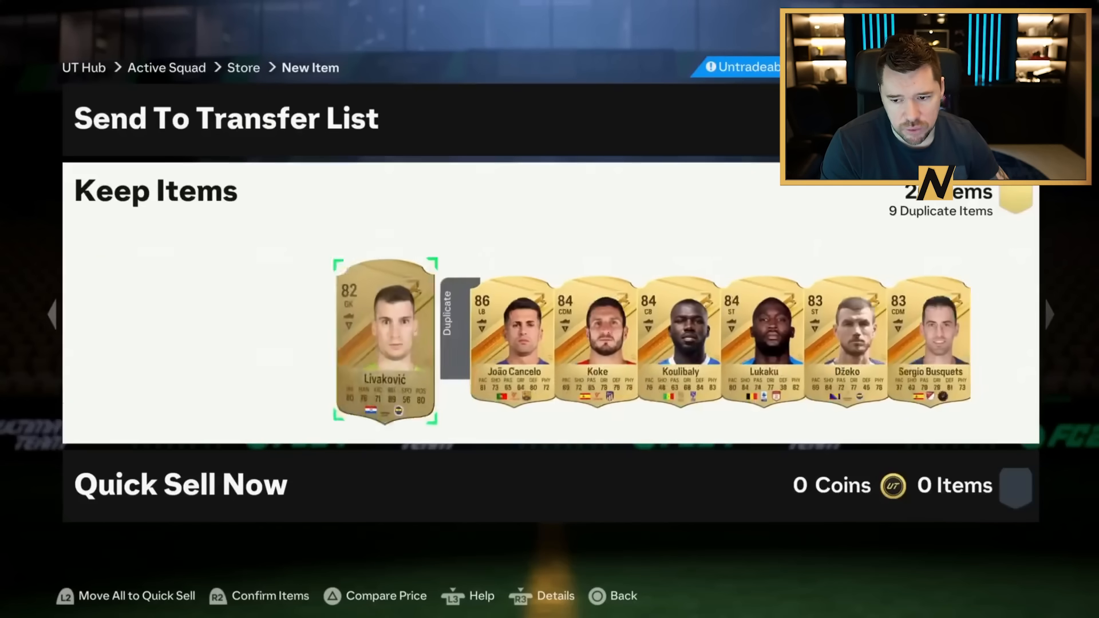
Scroll to the end of the next pack's list showing Shaw, Hofmann, Mbock, Upamecano and Núñez.
{"action": "scroll", "scroll_direction": "right", "scroll_amount": 3}
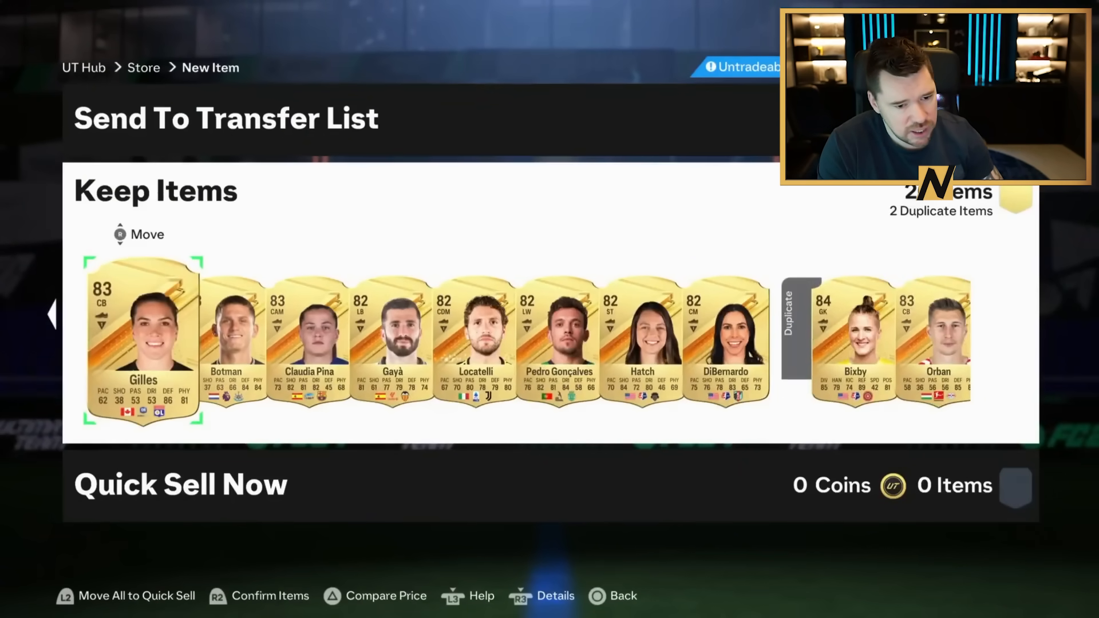
{"action": "key", "text": "right"}
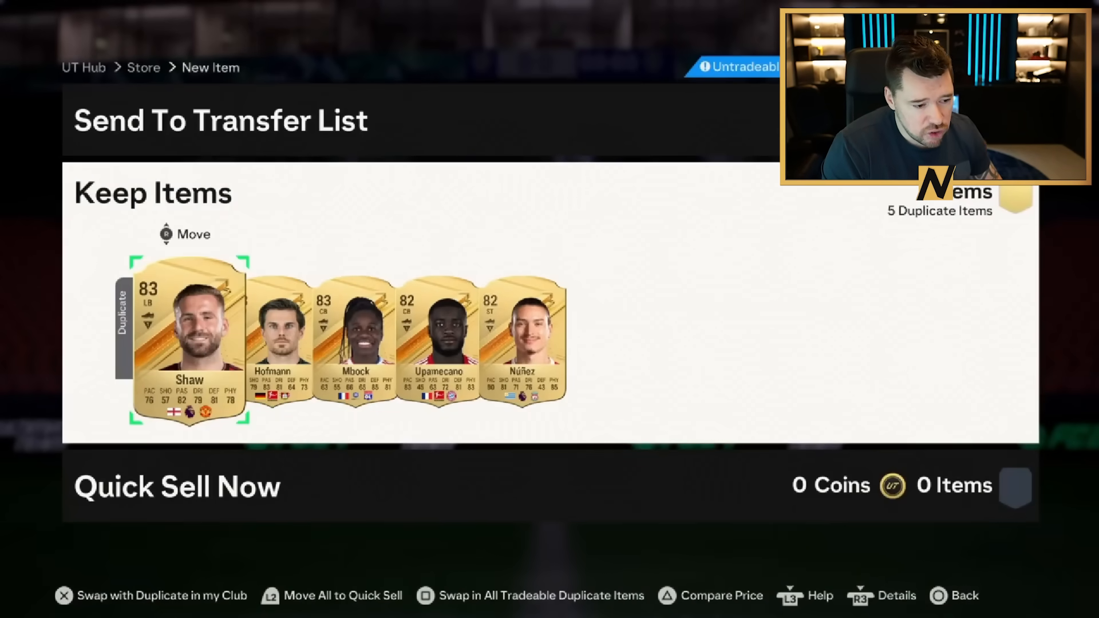
Check recent notifications and start watching the party member's shared screen.
{"action": "left_click", "coordinate": [357, 581]}
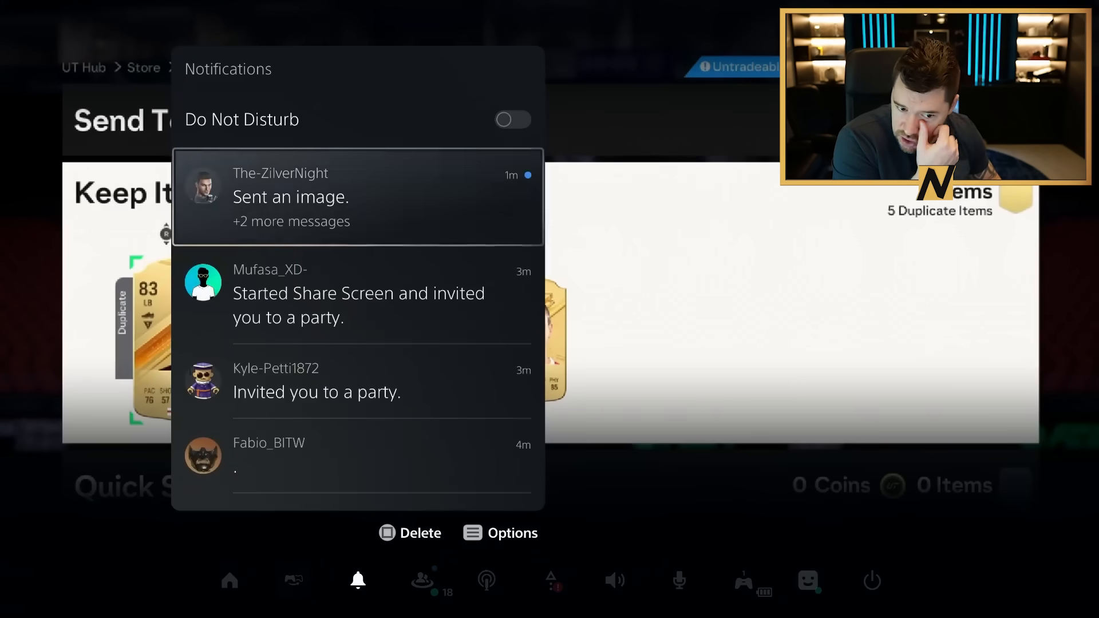
{"action": "scroll", "scroll_direction": "down", "scroll_amount": 3}
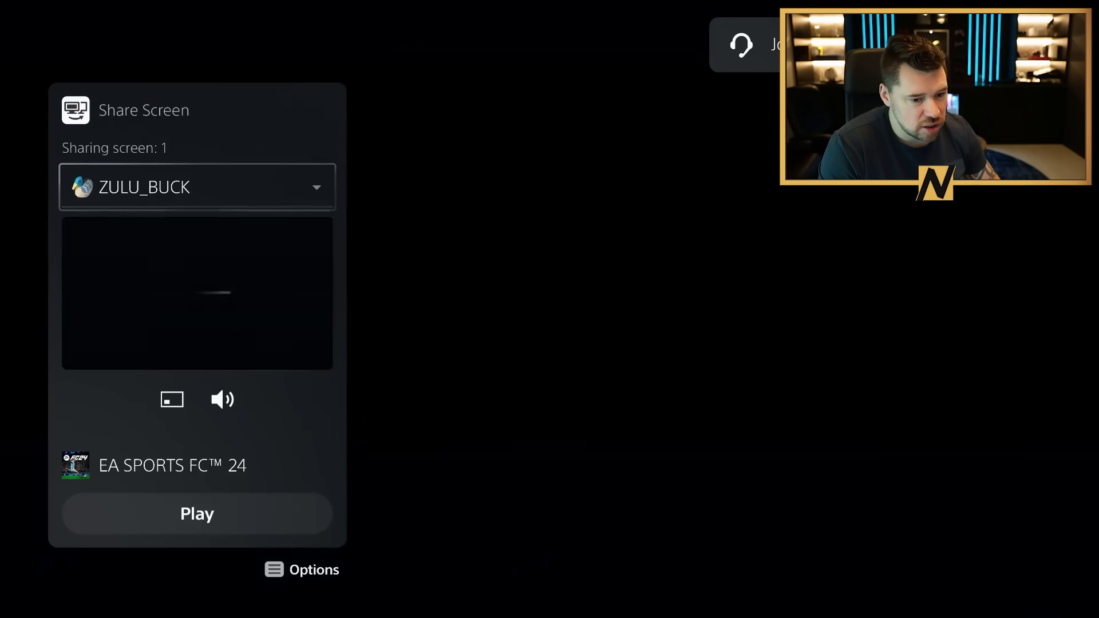
{"action": "left_click", "coordinate": [197, 513]}
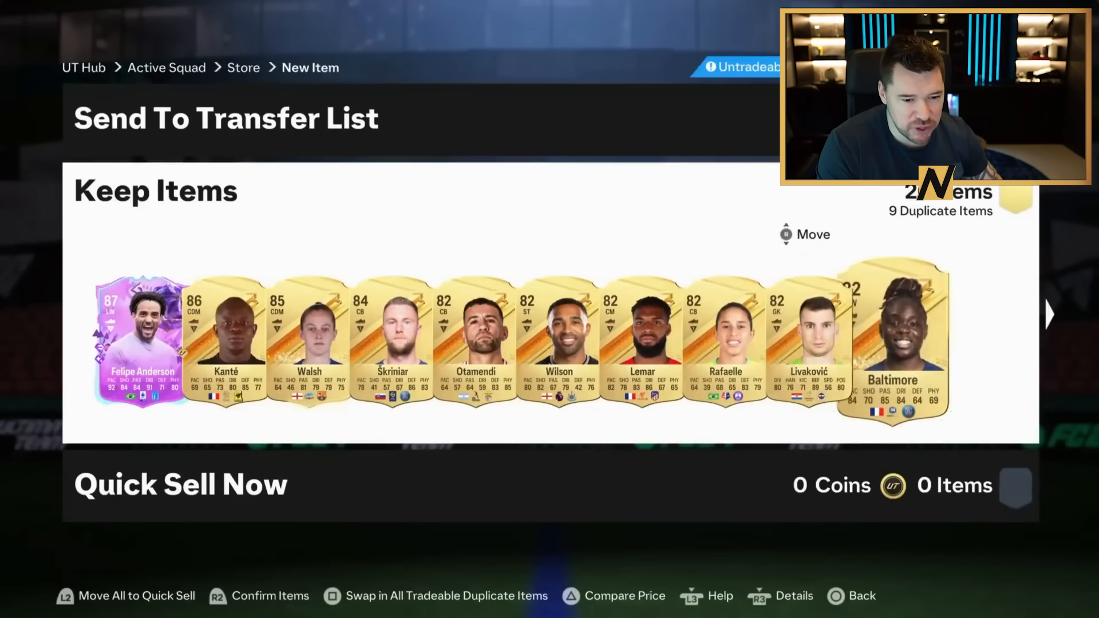
Leave the pack results for Ultimate Team home and enter the Store for another pack.
{"action": "left_click", "coordinate": [357, 580]}
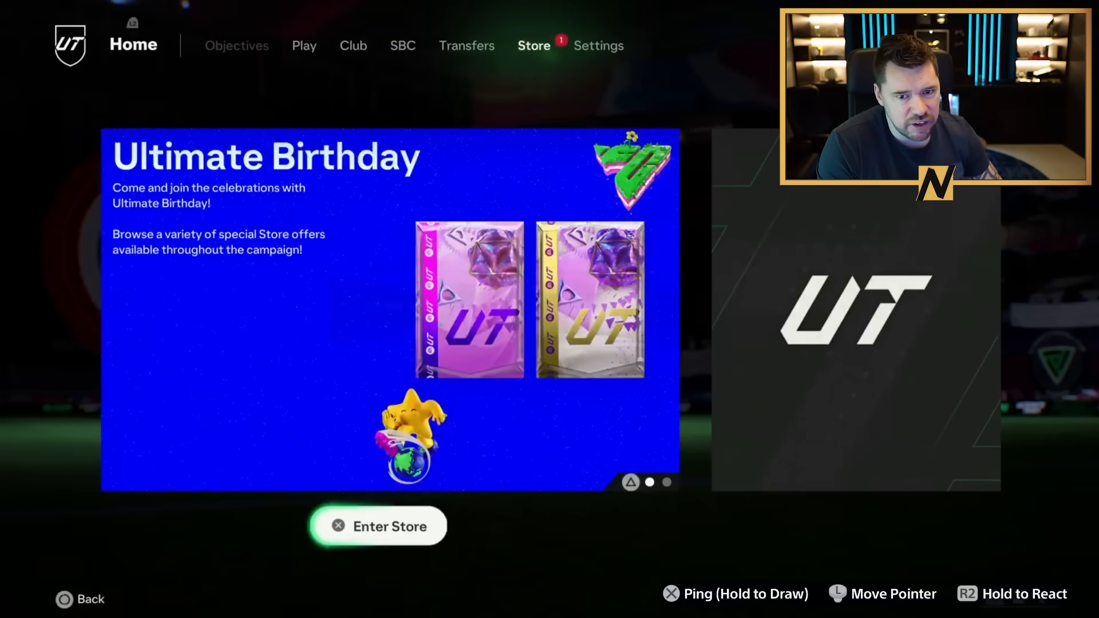
{"action": "left_click", "coordinate": [377, 527]}
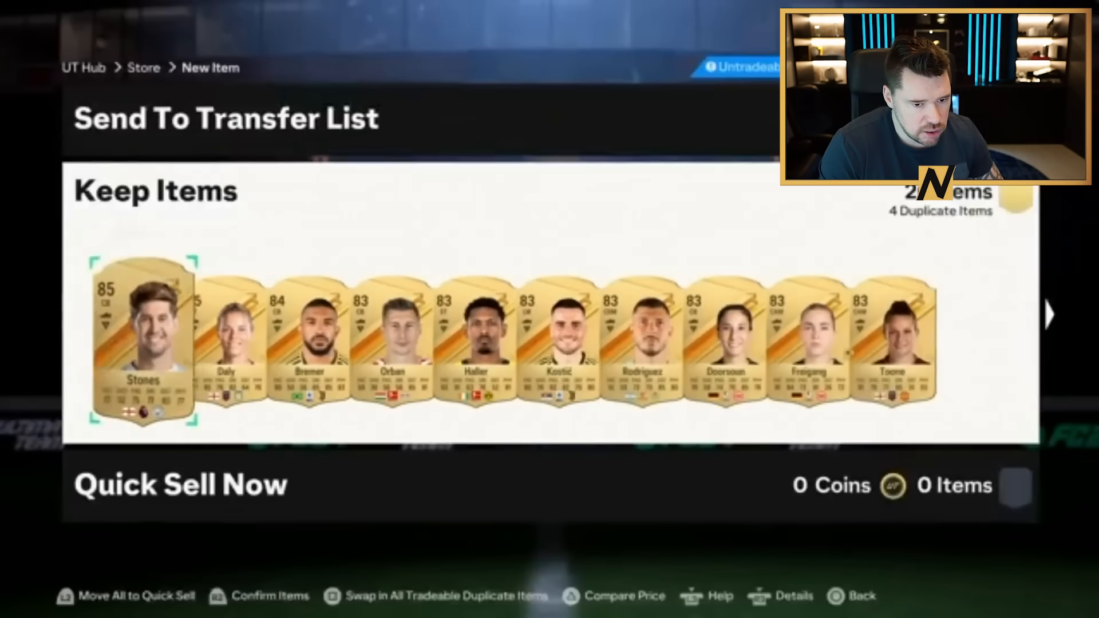
Bring up the Share Screen viewer options and its sharer dropdown.
{"action": "left_click", "coordinate": [359, 579]}
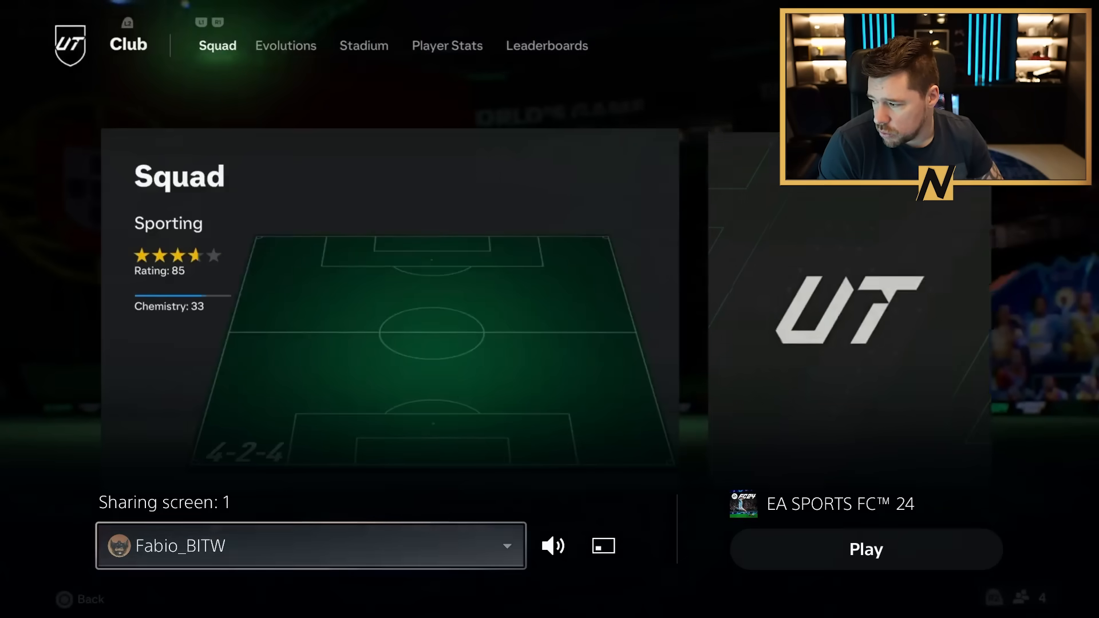
{"action": "left_click", "coordinate": [285, 46]}
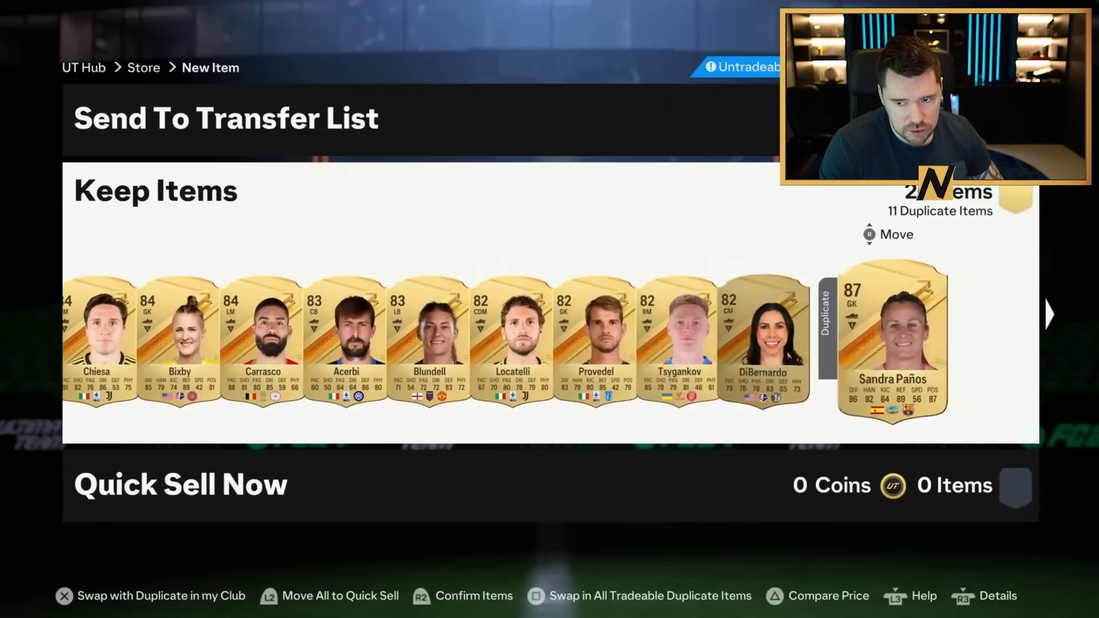
Bring up the PS5 control center with Share Screen and Party Voice Chat over the game.
{"action": "key", "text": "PS"}
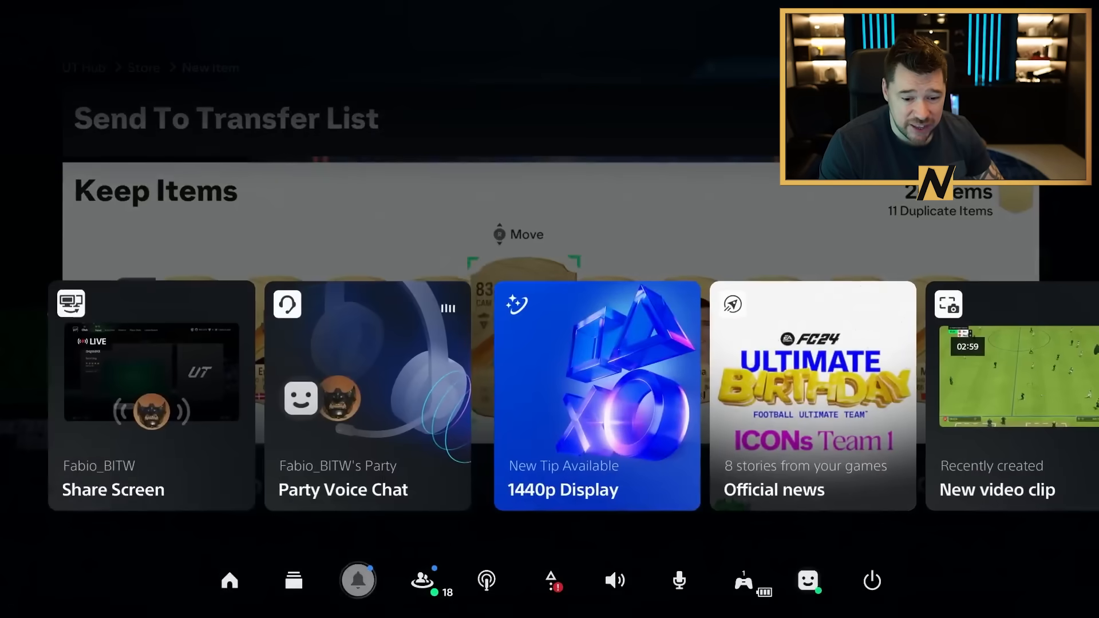
{"action": "left_click", "coordinate": [357, 579]}
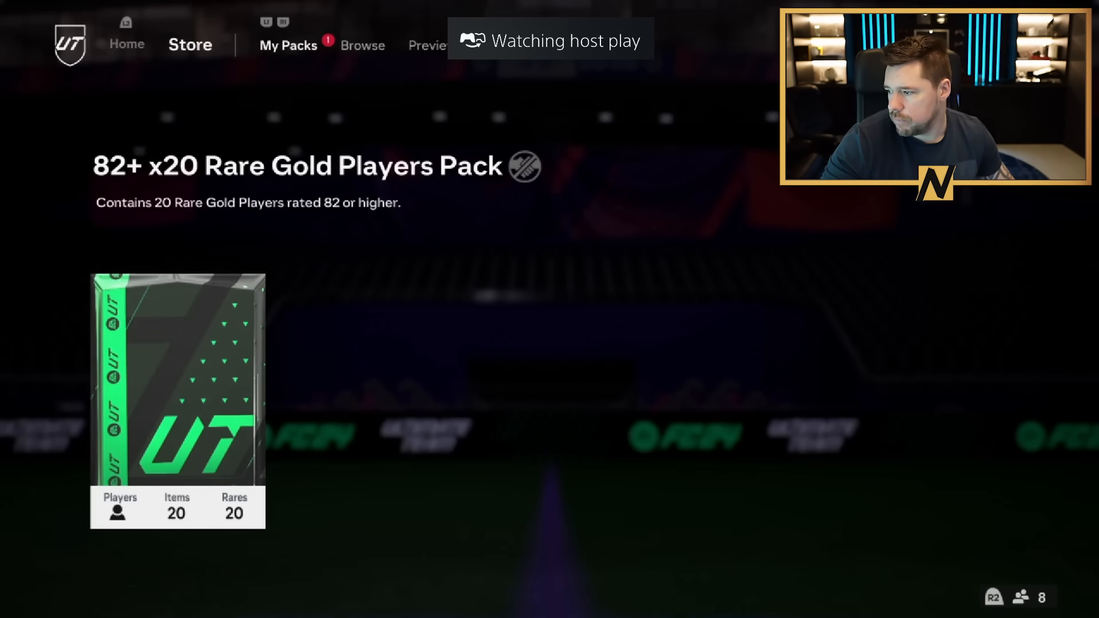
Leave the 82+ x20 Rare Gold Players Pack preview for the console's quick control centre.
{"action": "left_click", "coordinate": [177, 397]}
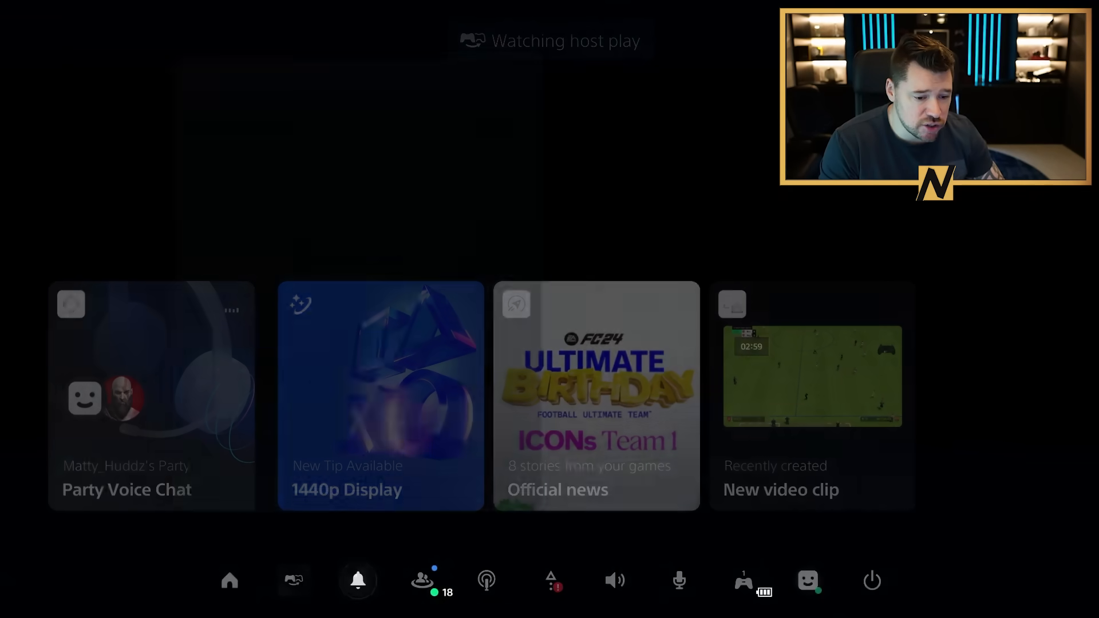
Leave the host's shared screen and return to the Ultimate Team store's browse categories.
{"action": "left_click", "coordinate": [357, 580]}
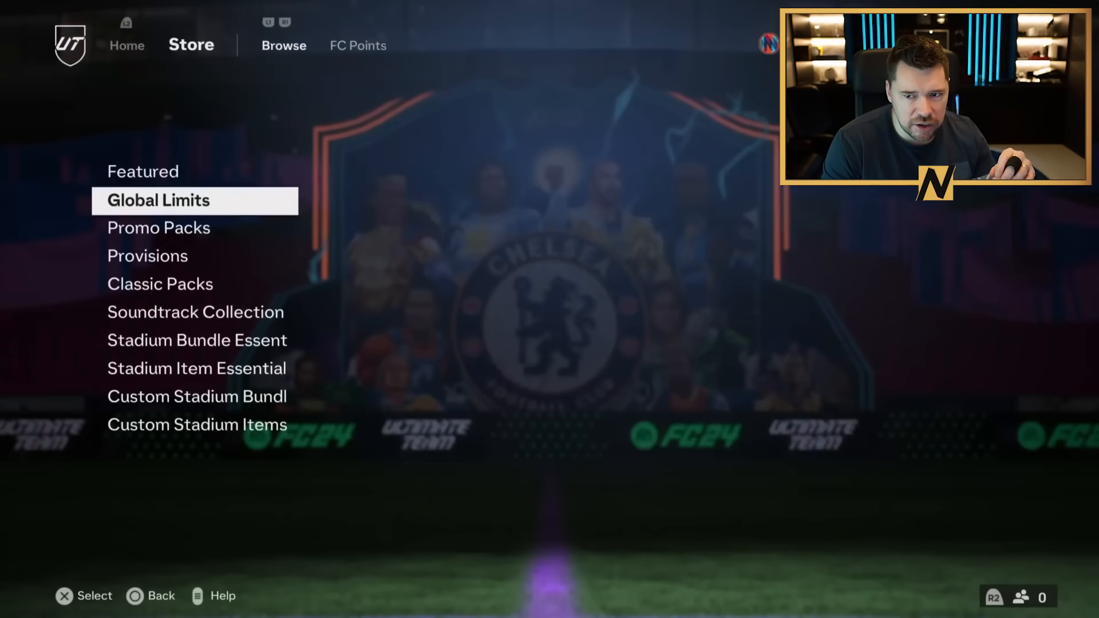
Choose a pack category in the store to buy and open a pack.
{"action": "left_click", "coordinate": [159, 228]}
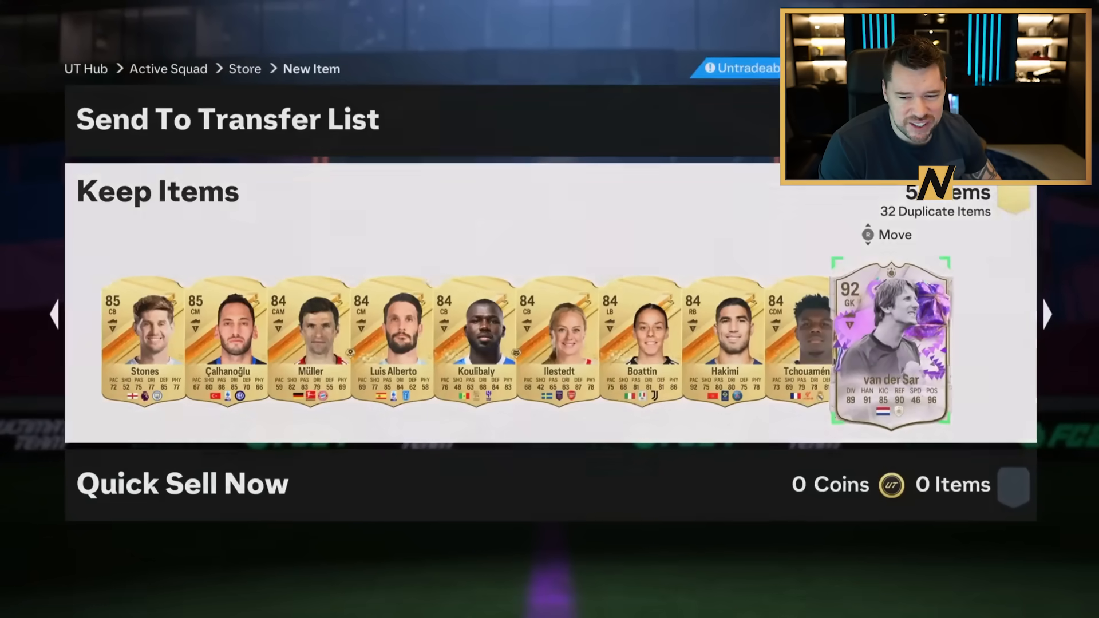
Continue past the pulled players toward the next pack's keep list.
{"action": "left_click", "coordinate": [891, 340]}
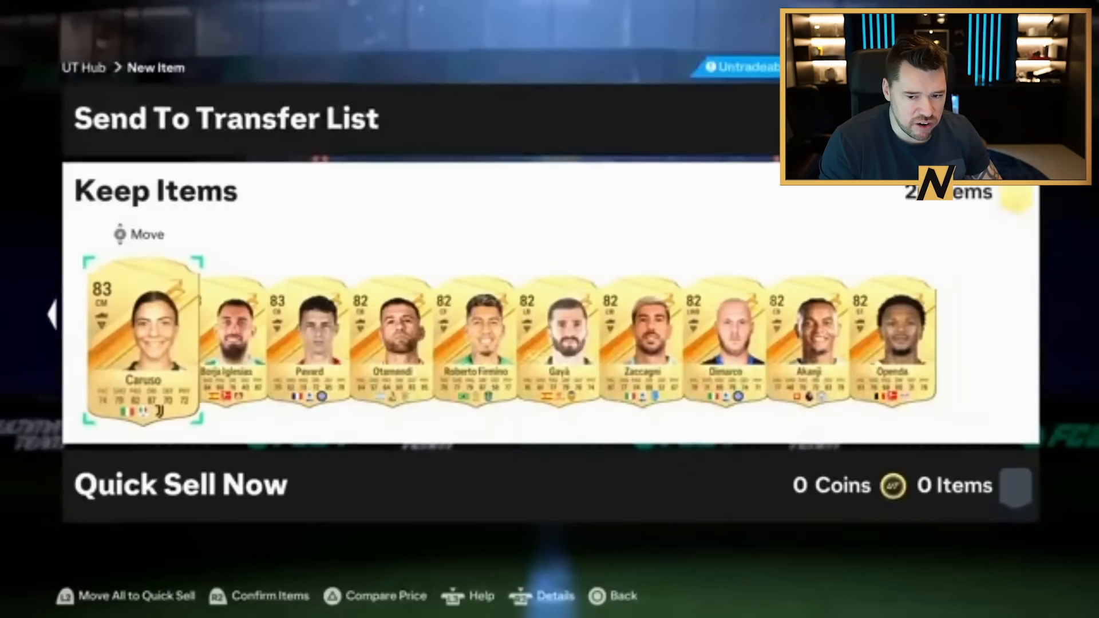
Bring up the control centre via the PS button and open the oldest party invitation from Notifications.
{"action": "key", "text": "PS"}
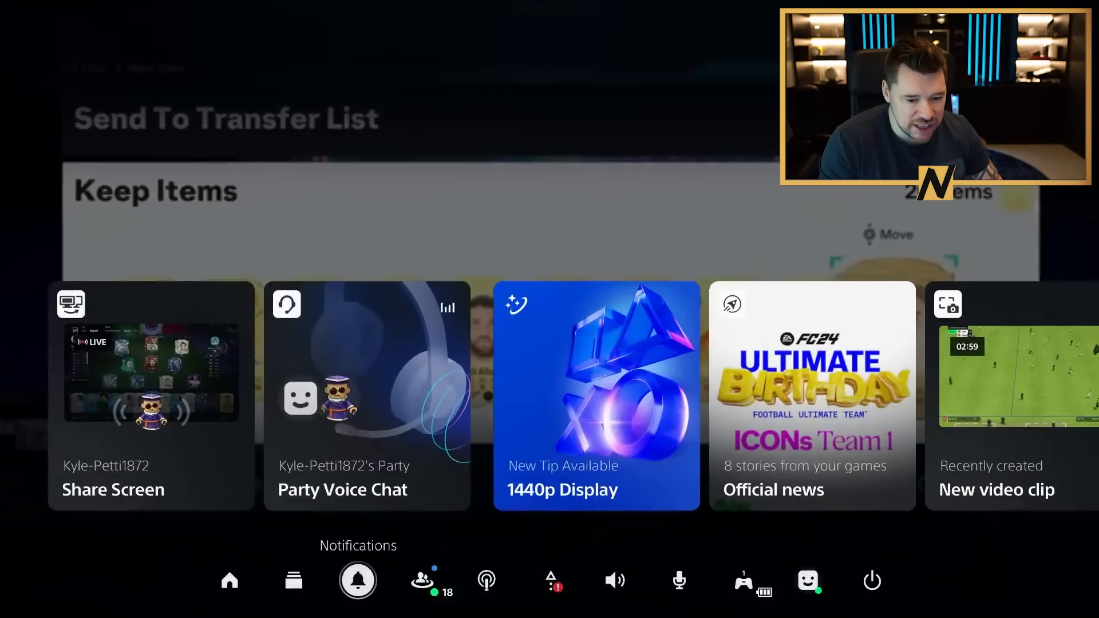
{"action": "left_click", "coordinate": [357, 581]}
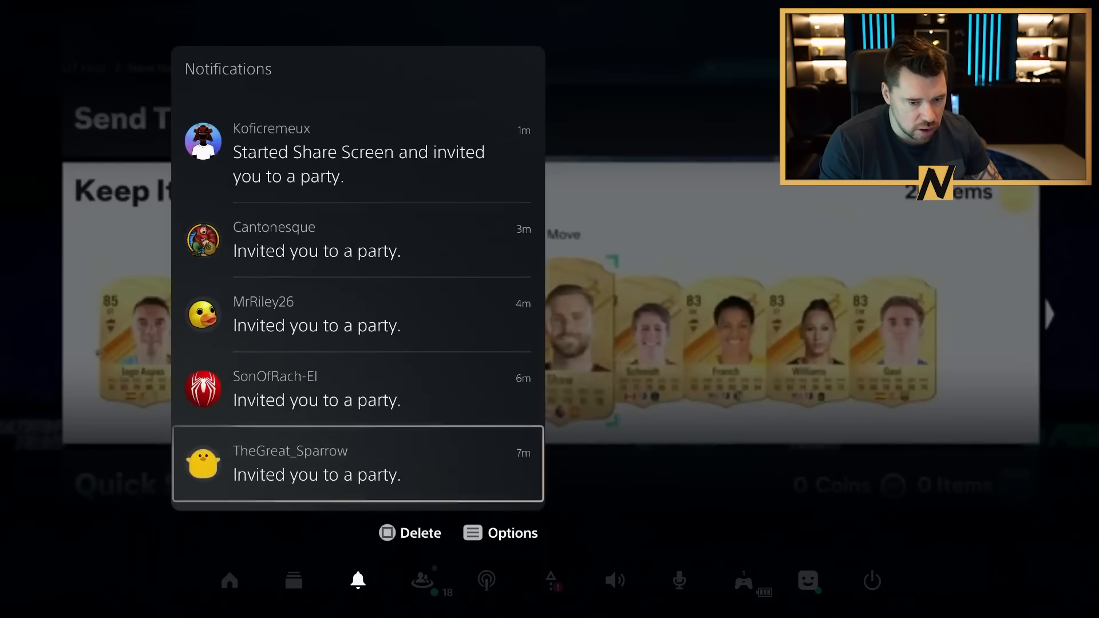
{"action": "left_click", "coordinate": [357, 462]}
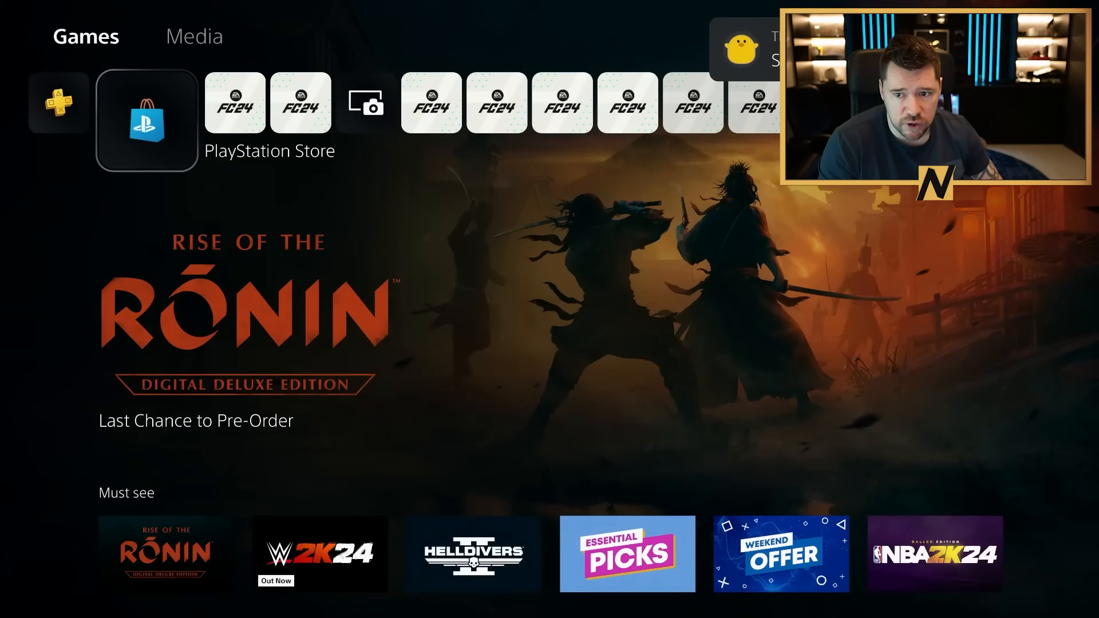
Join a party from the Notifications invitations and watch its shared pack opening.
{"action": "left_click", "coordinate": [357, 580]}
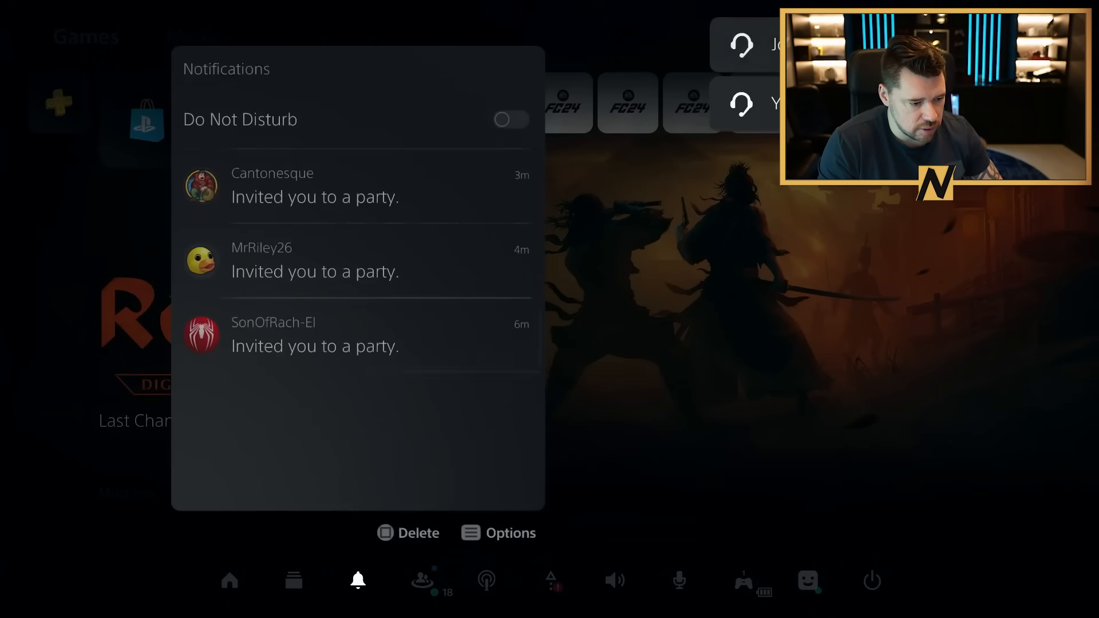
{"action": "left_click", "coordinate": [357, 581]}
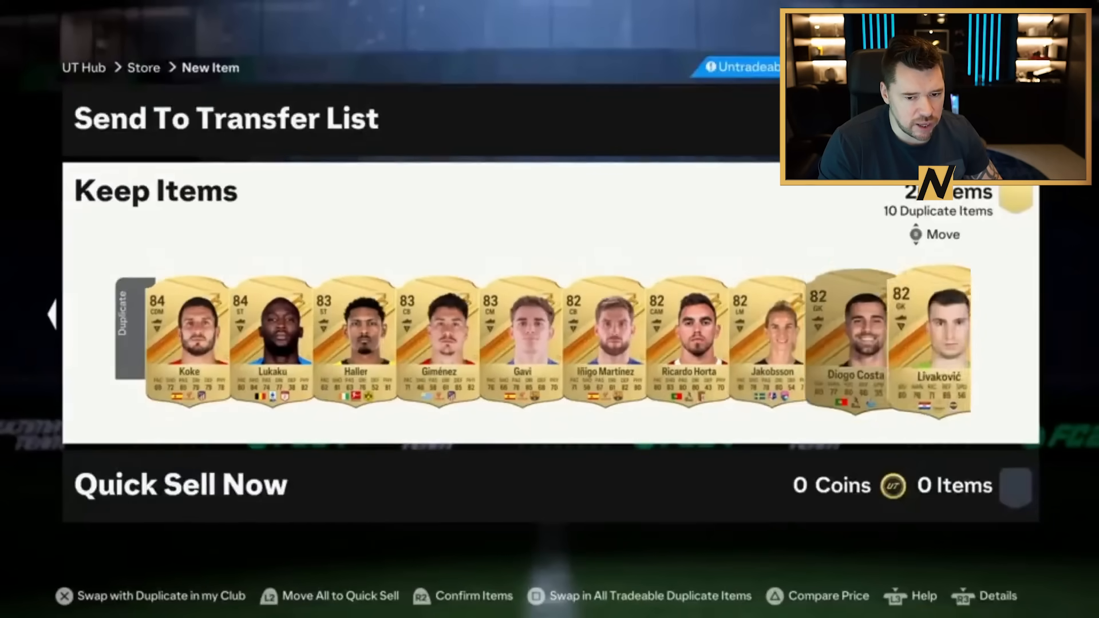
View the second party invitation's details in Notifications and choose Join Party.
{"action": "left_click", "coordinate": [358, 580]}
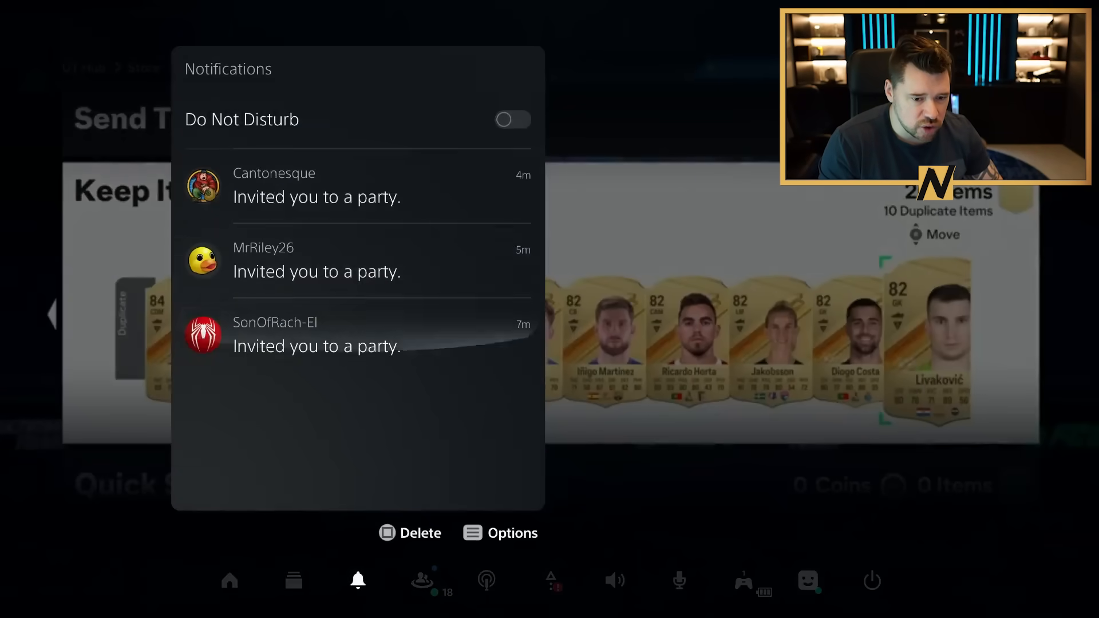
{"action": "left_click", "coordinate": [316, 272]}
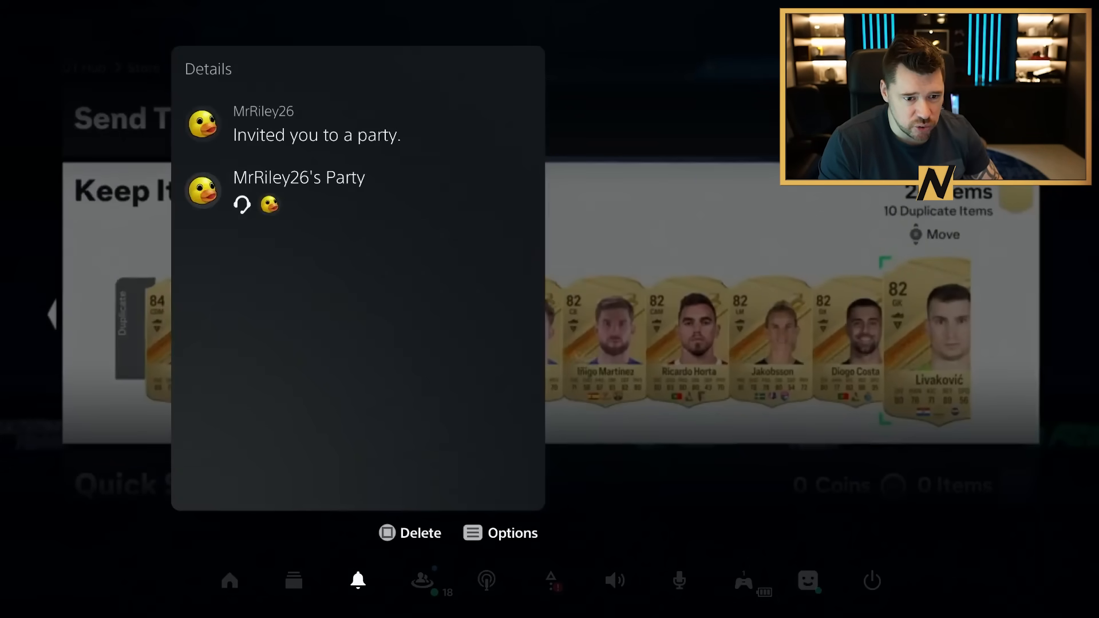
{"action": "left_click", "coordinate": [358, 581]}
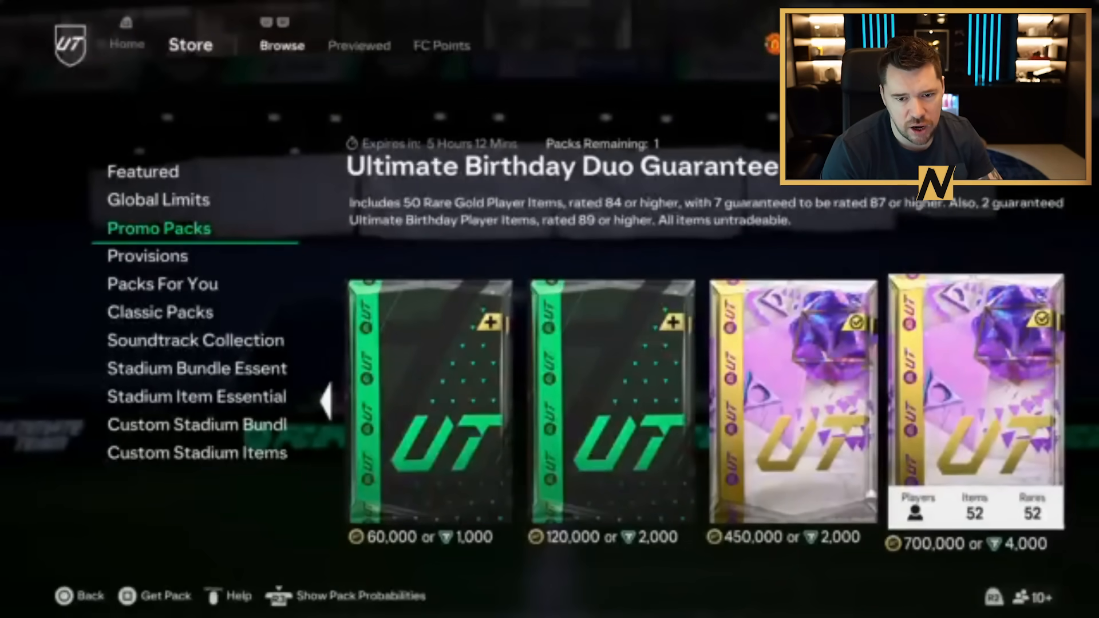
Buy the Ultimate Birthday Duo pack for 4,000 FC Points and confirm with Yes.
{"action": "left_click", "coordinate": [973, 399]}
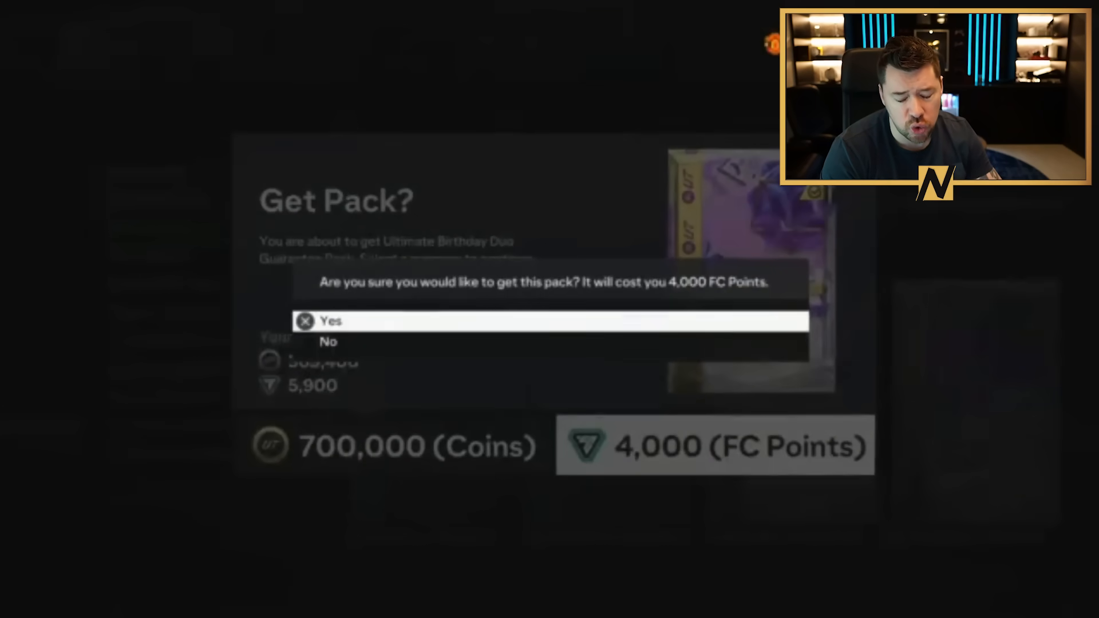
{"action": "left_click", "coordinate": [330, 320]}
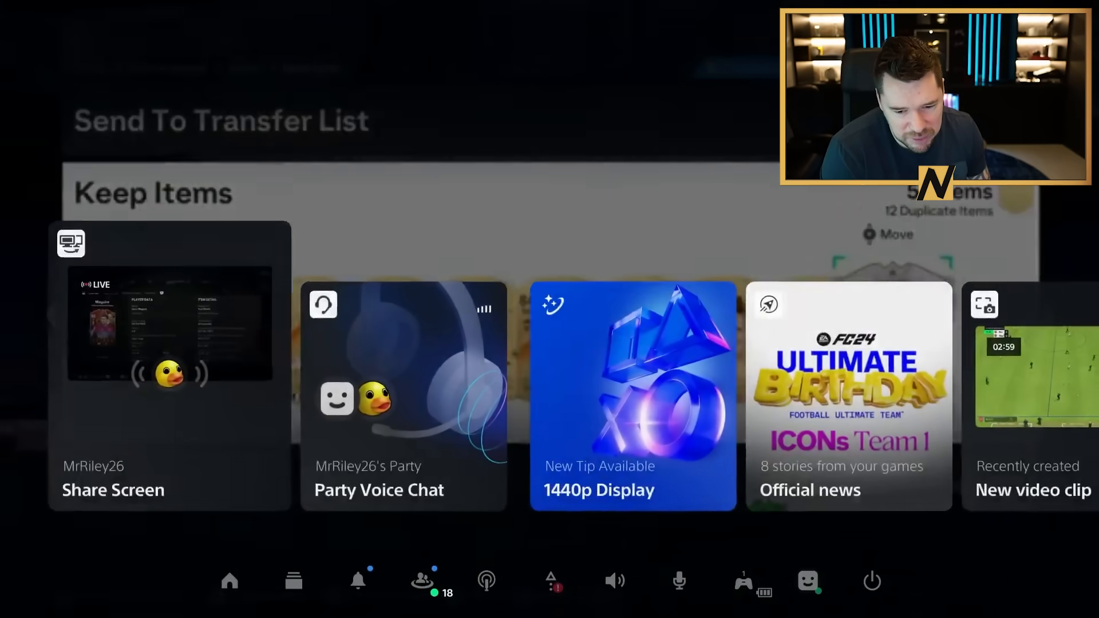
Dismiss the PS5 quick menu to return to the My Packs screen.
{"action": "left_click", "coordinate": [358, 580]}
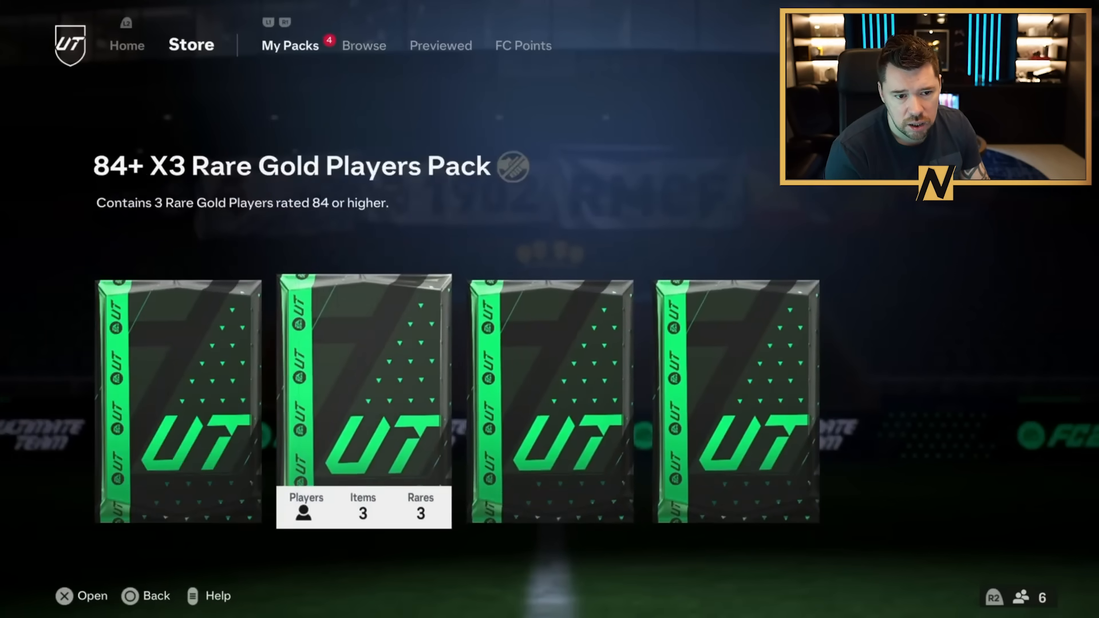
Open an 84+ X3 pack with X, pass its keep list, then bring up the PS quick menu.
{"action": "left_click", "coordinate": [91, 595]}
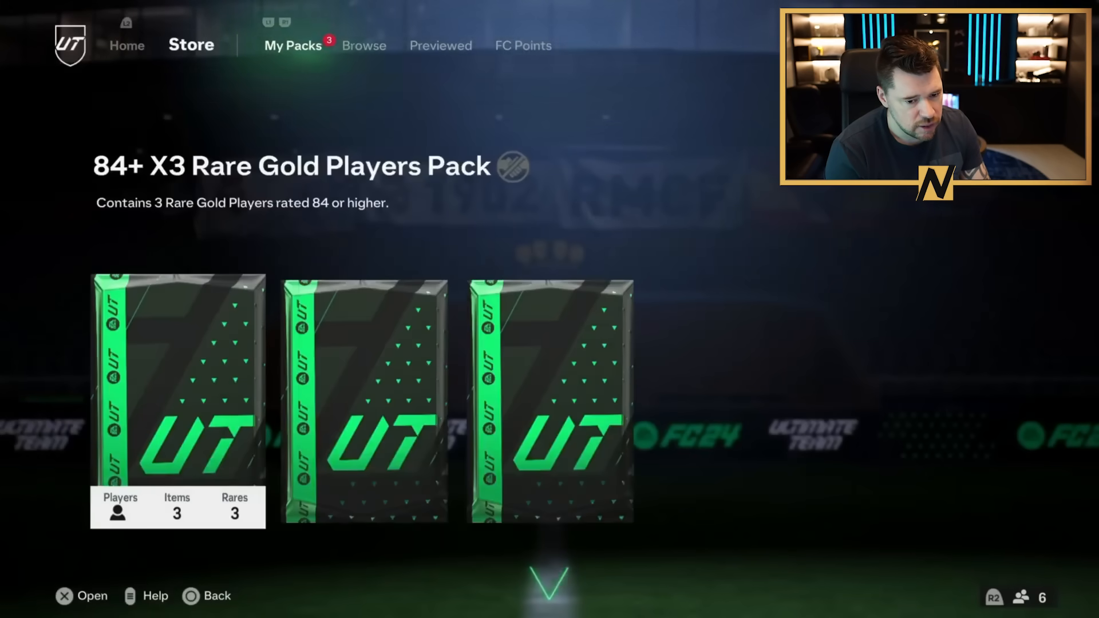
{"action": "left_click", "coordinate": [92, 595]}
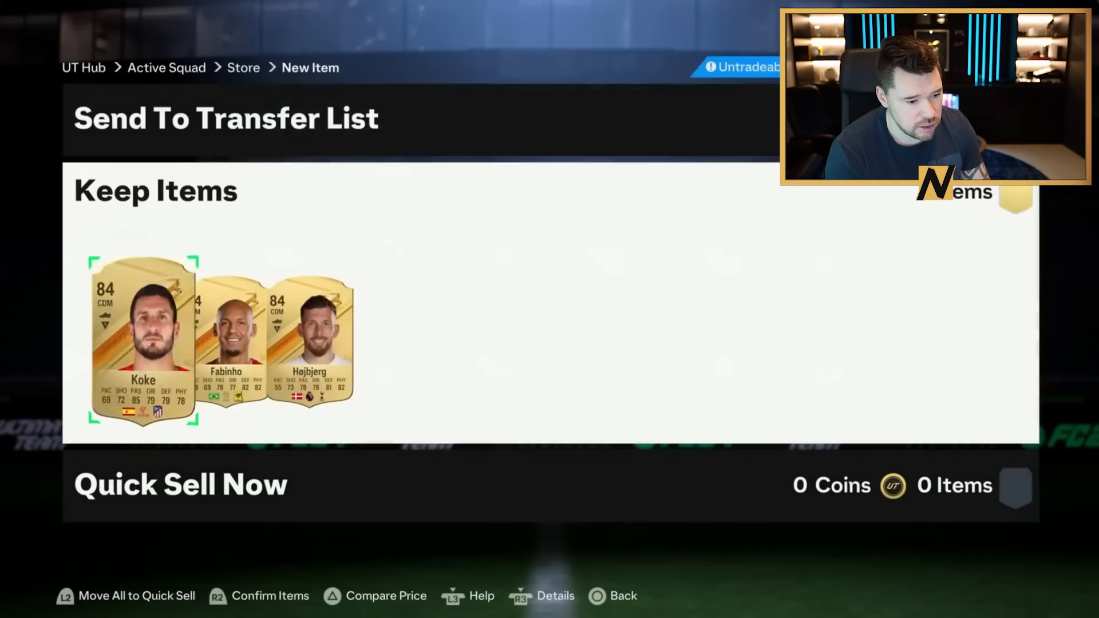
{"action": "key", "text": "PS"}
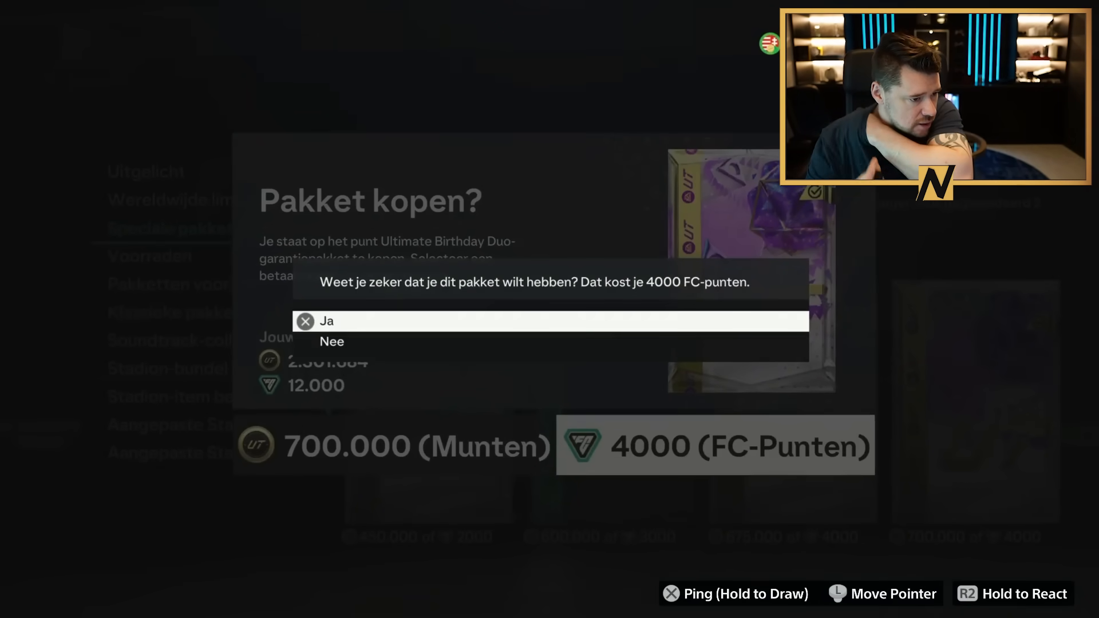
Confirm the purchase with Ja, revealing a 91 Klose ICON, then go to My Packs.
{"action": "left_click", "coordinate": [326, 321]}
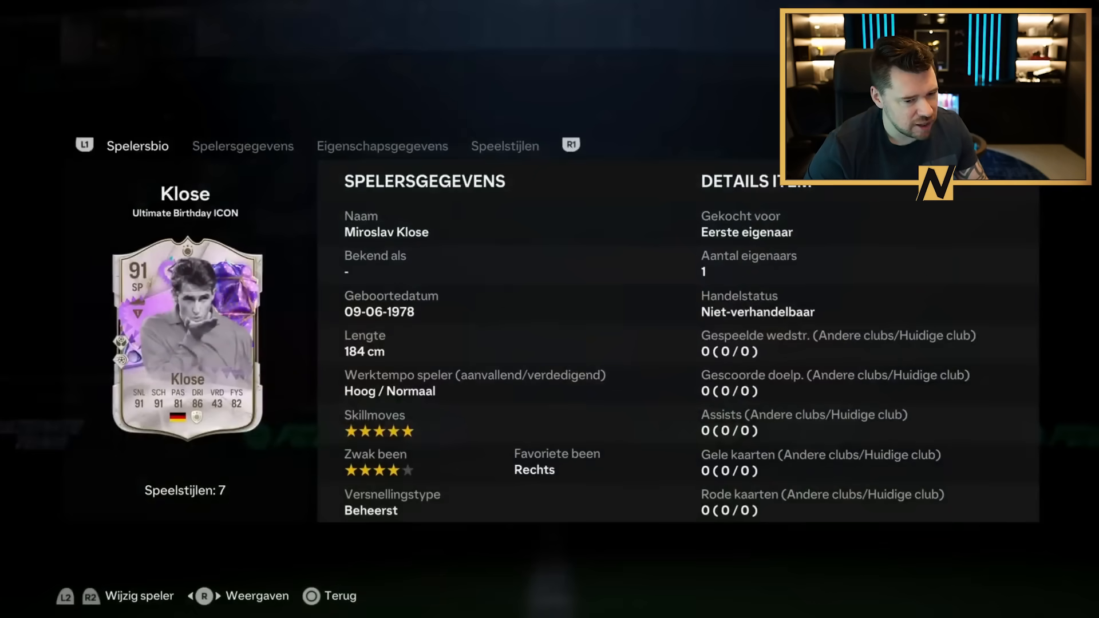
{"action": "left_click", "coordinate": [383, 145]}
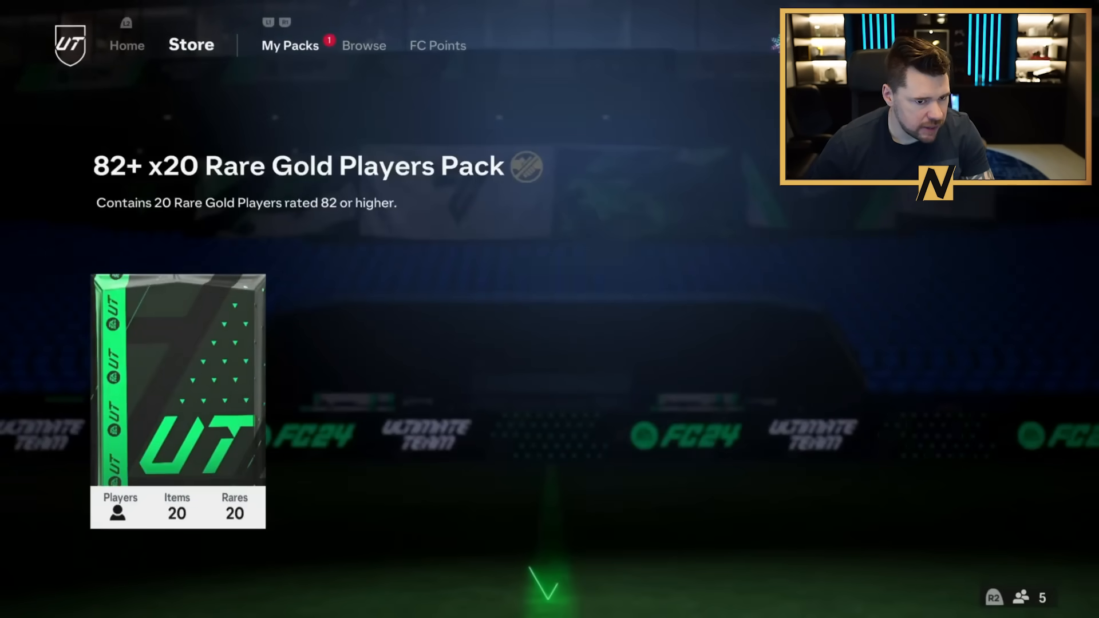
Select the Ultimate Birthday Duo Guarantee Pack under Promo Packs to show its Get Pack? prompt.
{"action": "left_click", "coordinate": [177, 400]}
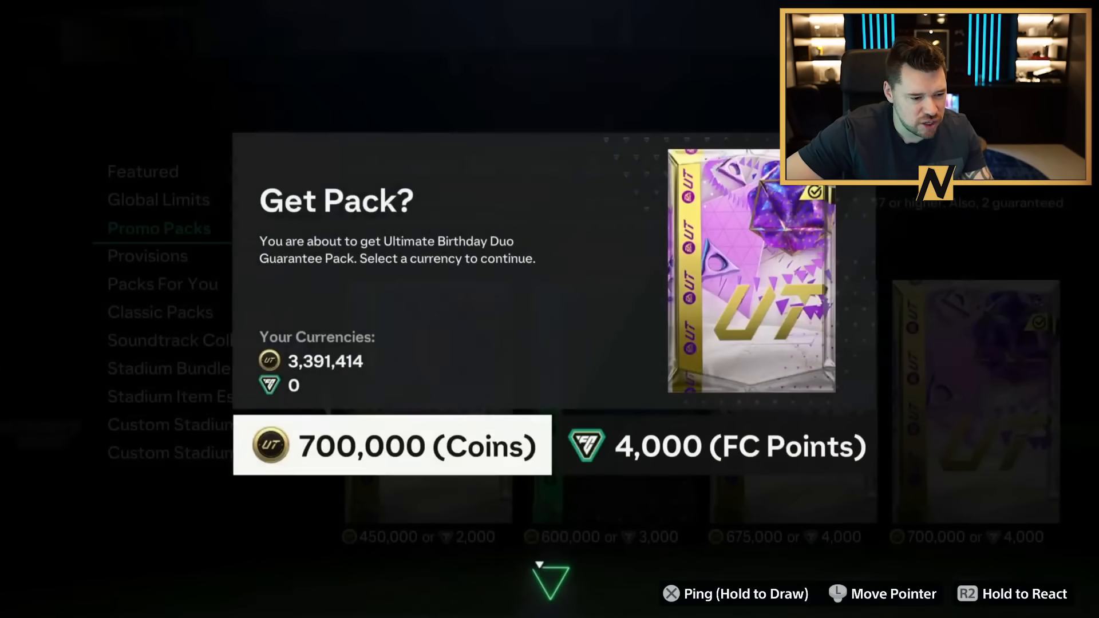
Open the pack and scroll right through the Keep Items row of rare gold players.
{"action": "left_click", "coordinate": [392, 445]}
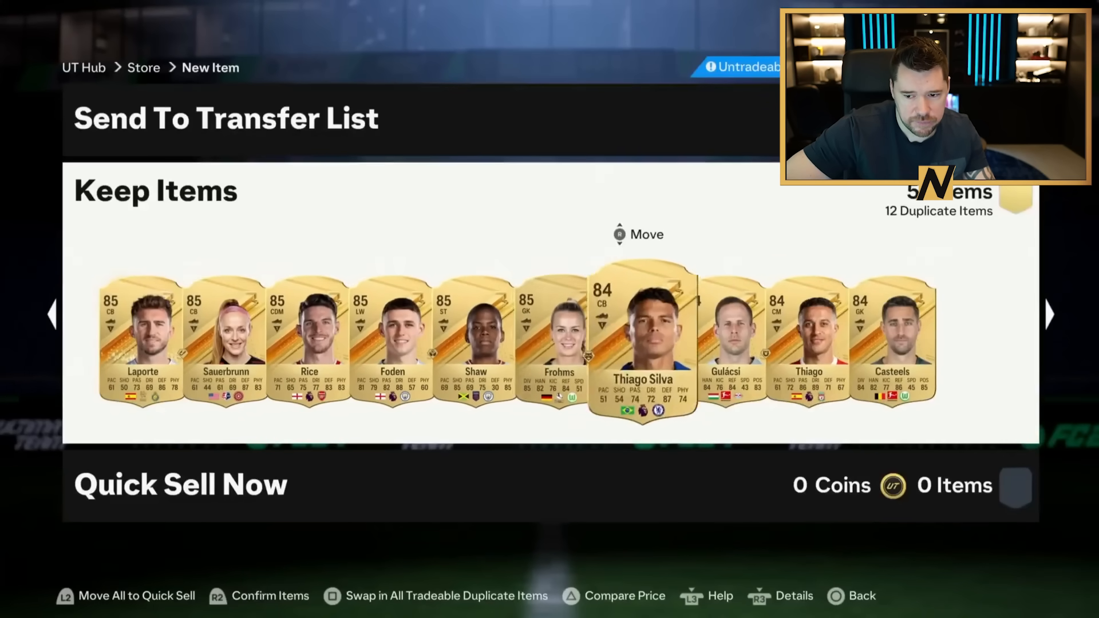
{"action": "scroll", "scroll_direction": "right", "scroll_amount": 3}
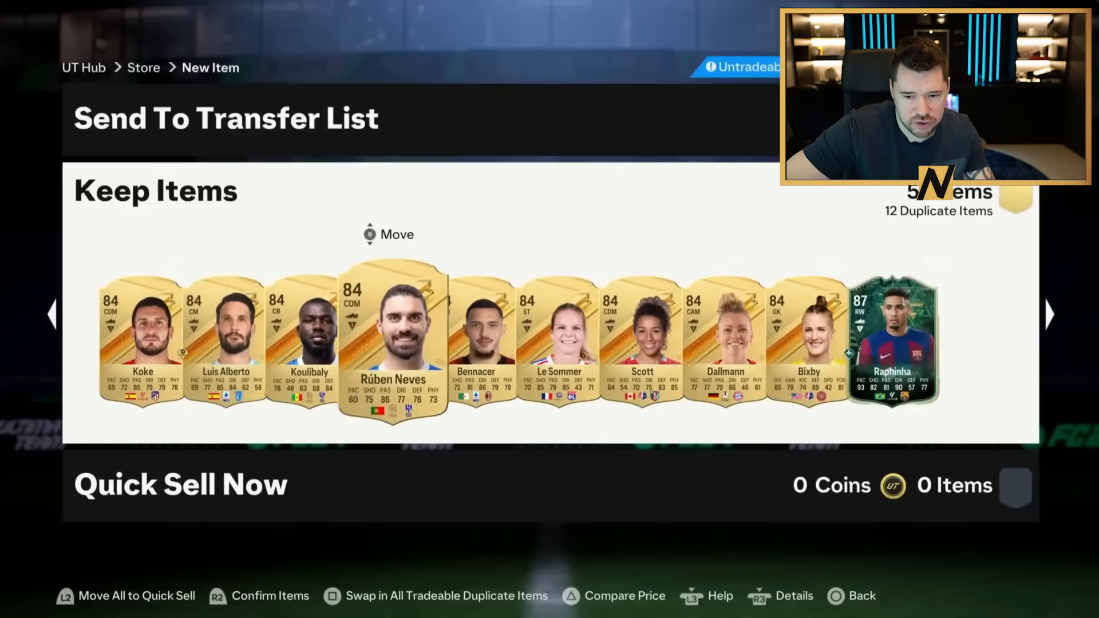